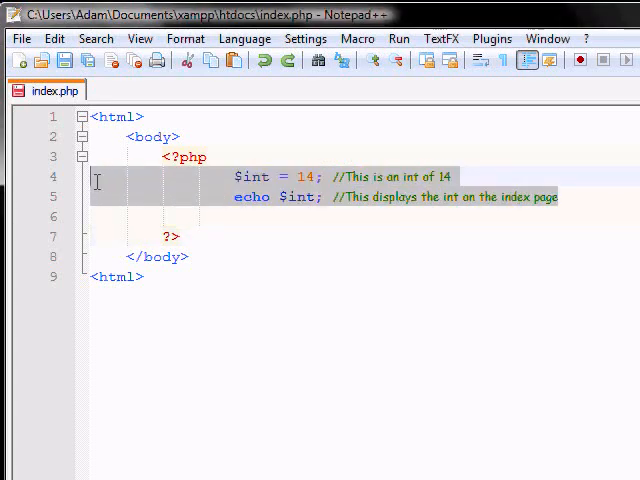
# Replace the old int example lines with $x = 1;
pyautogui.press('Delete')
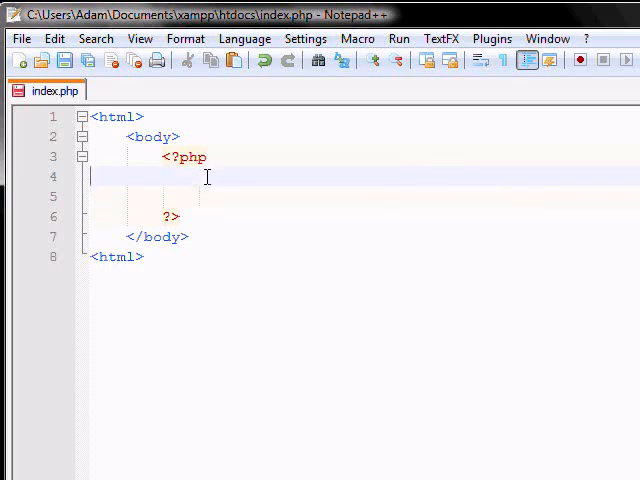
pyautogui.write('#')
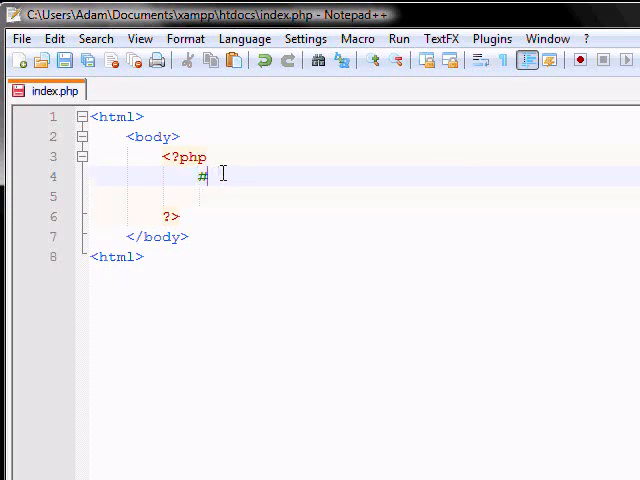
pyautogui.write('$')
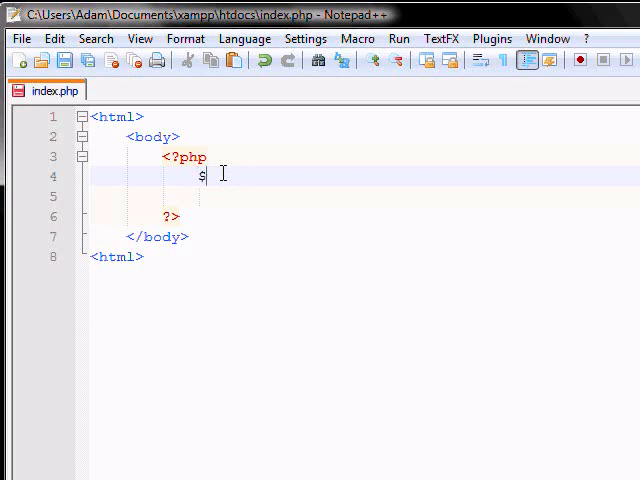
pyautogui.write('x = 1;')
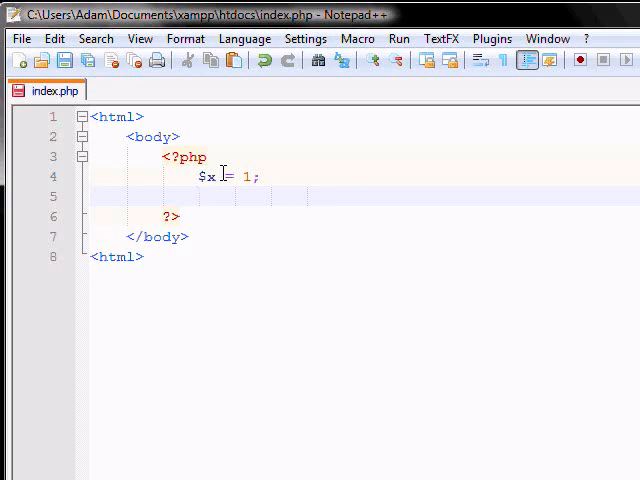
# List the arithmetic operators +, -, *, / and the ++, -- operators on new lines
pyautogui.write('+')
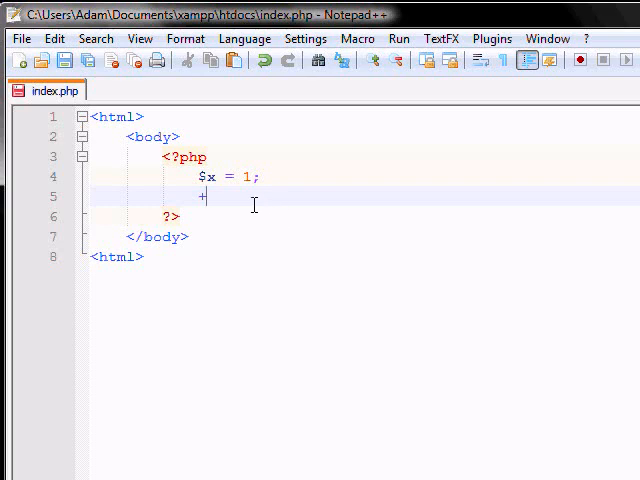
pyautogui.write(',')
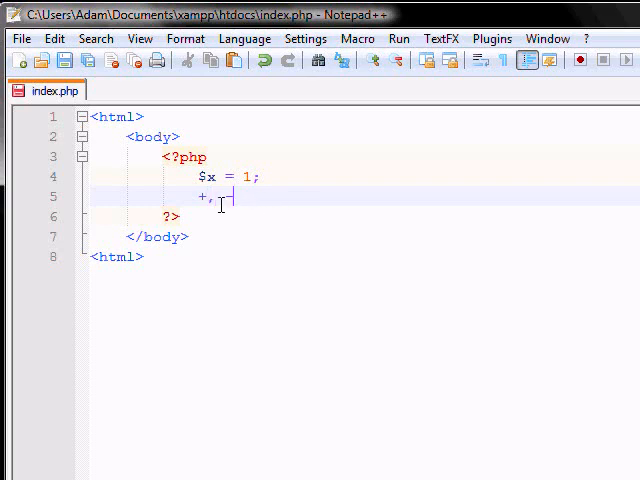
pyautogui.write('-')
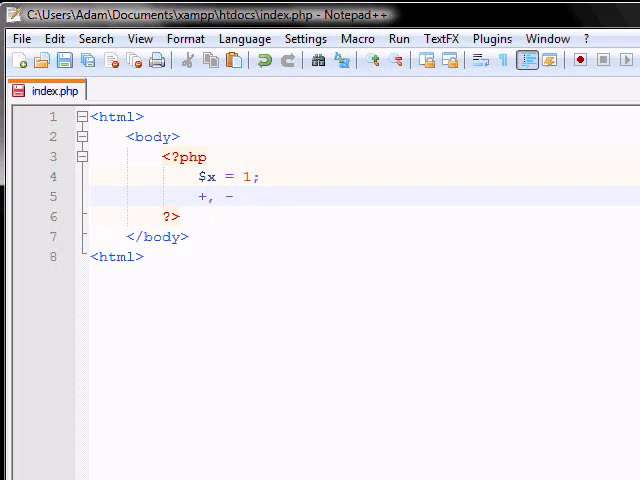
pyautogui.write(', *')
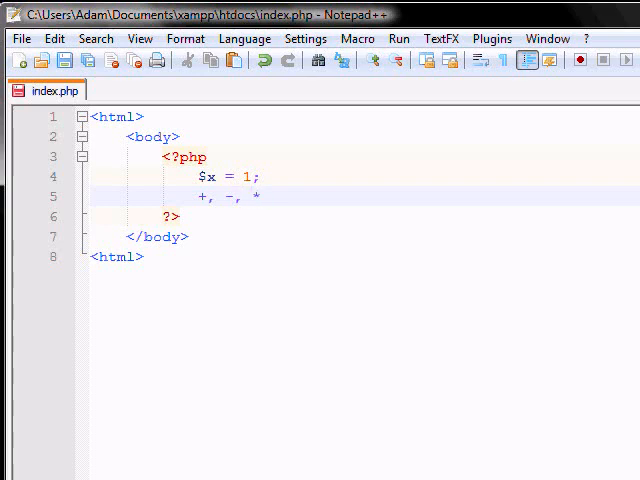
pyautogui.write(', /')
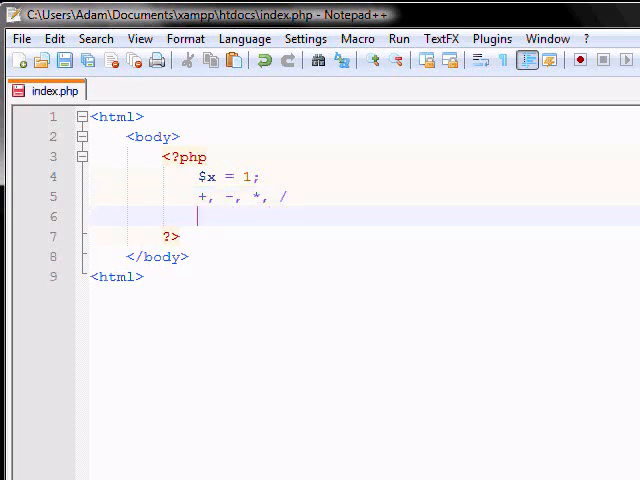
pyautogui.write('++, --')
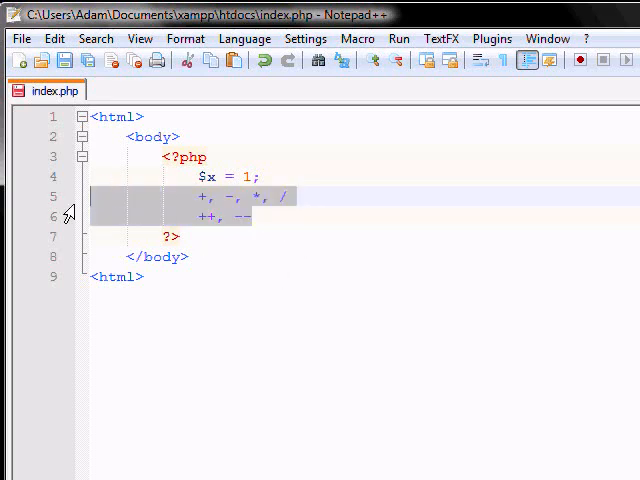
# Replace the operator lists with $x--; and echo $x; after $x = 1;
pyautogui.press('Delete')
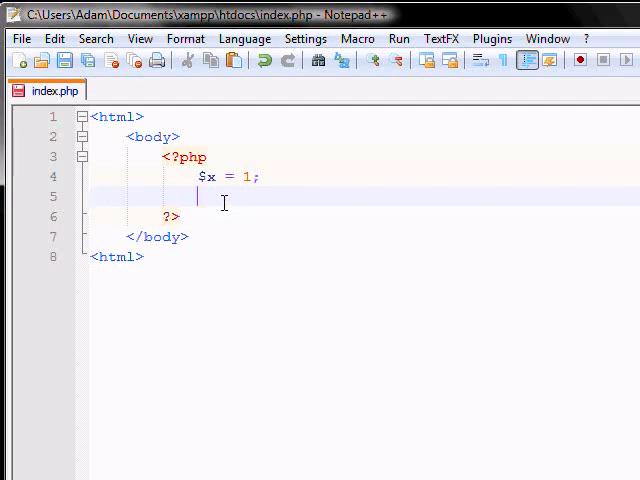
pyautogui.moveTo(497, 272)
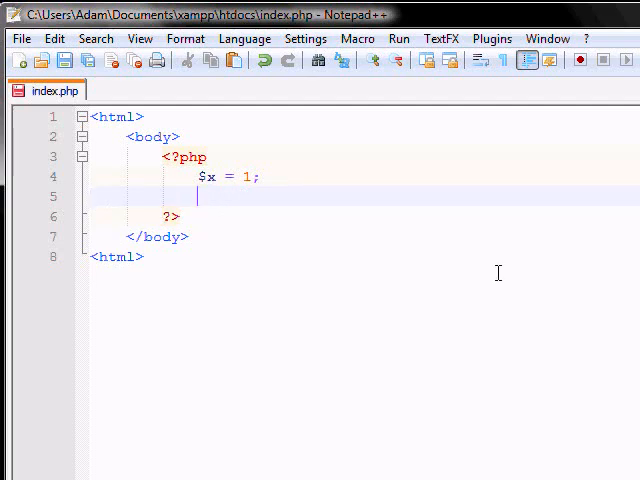
pyautogui.write('$x++;')
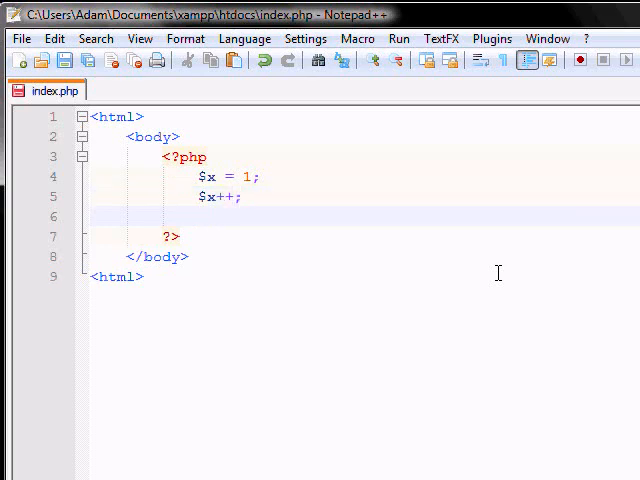
pyautogui.write('echo')
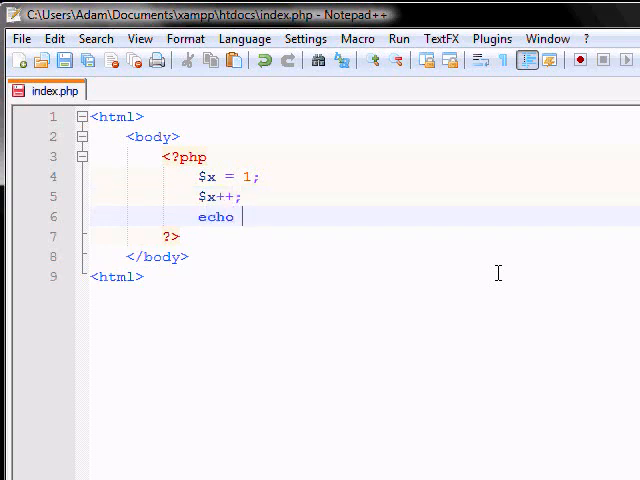
pyautogui.write('$x;')
pyautogui.click(365, 196)
pyautogui.write('--')
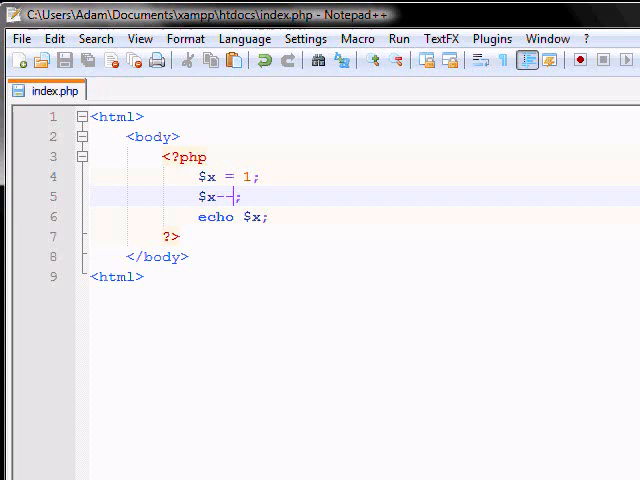
# Select the $x = 1;, $x--; and echo $x; lines and delete them
pyautogui.click(315, 87)
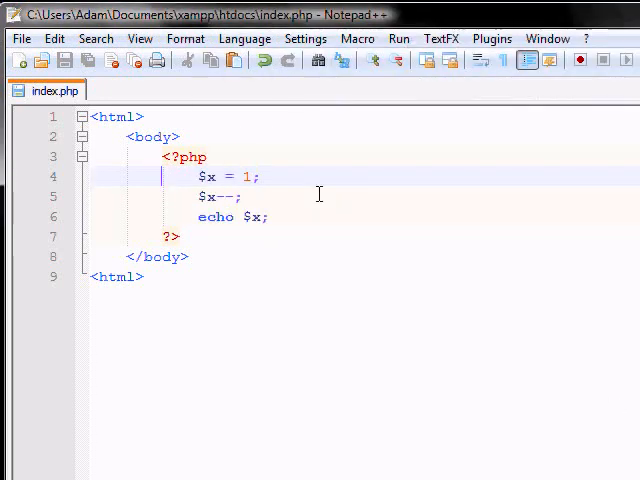
pyautogui.moveTo(266, 244)
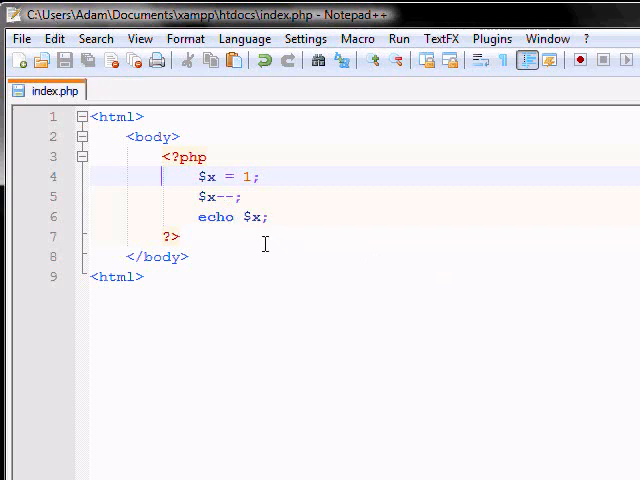
pyautogui.click(230, 217)
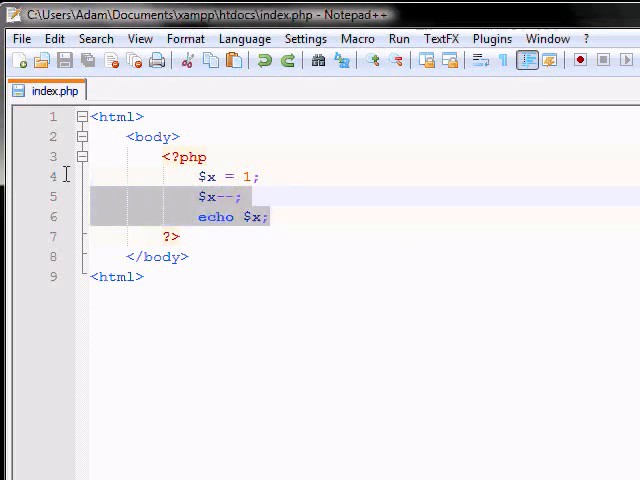
pyautogui.press('Delete')
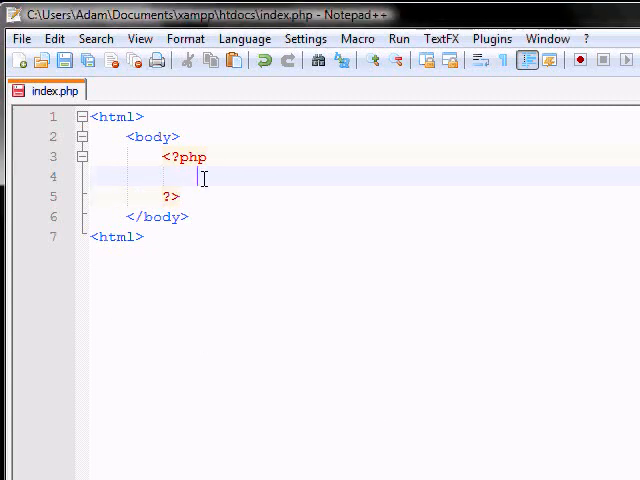
# Type the assignment note '$x=$y, x=y'
pyautogui.write('$')
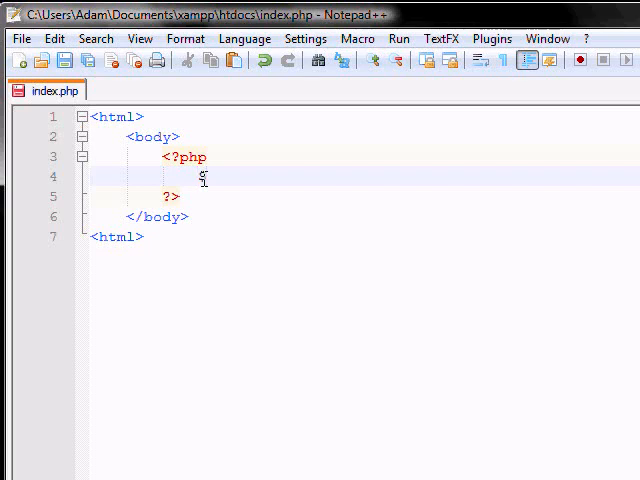
pyautogui.write('x=$')
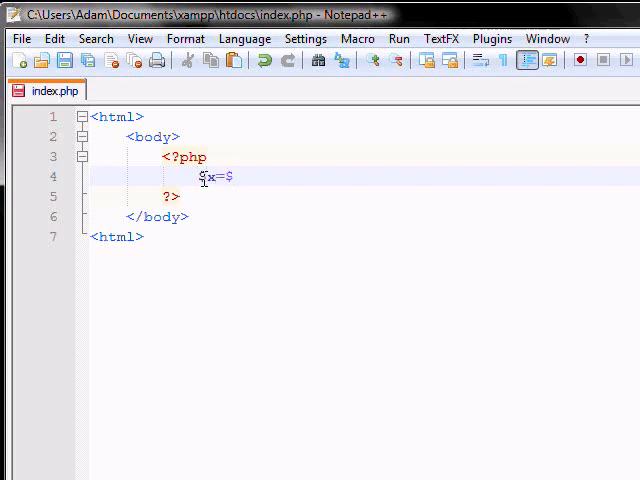
pyautogui.write('y')
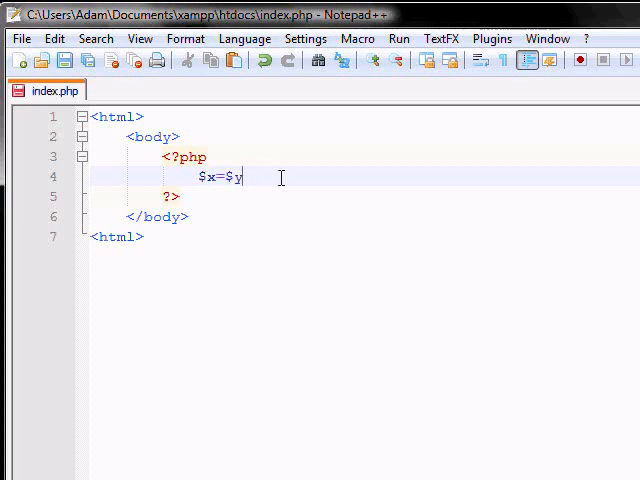
pyautogui.write(', x=y')
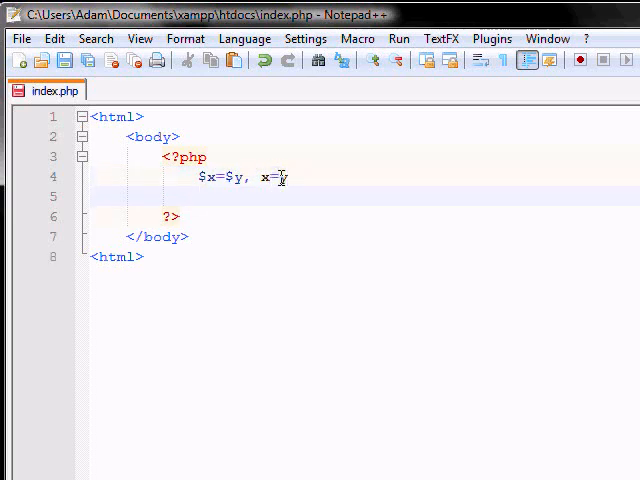
# Add the += assignment note with its explanation x=x+y on line 5
pyautogui.write('$x')
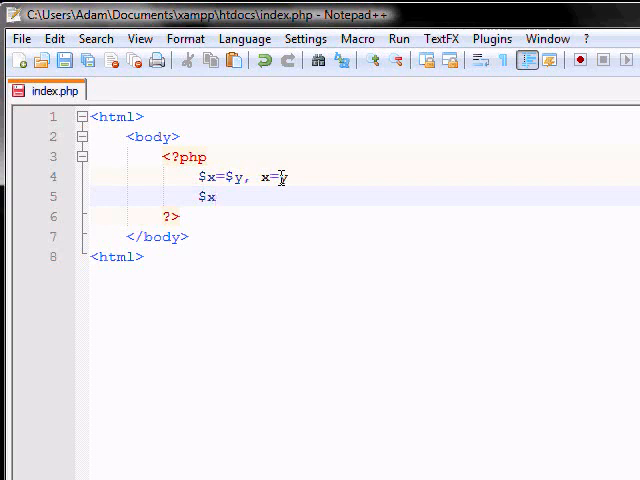
pyautogui.write('+= $')
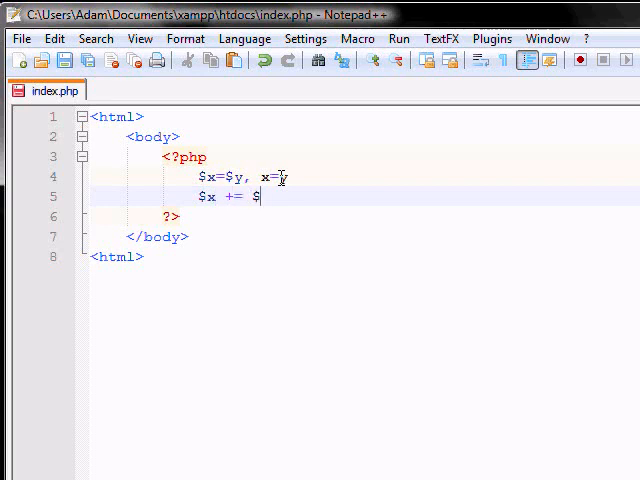
pyautogui.write('y;')
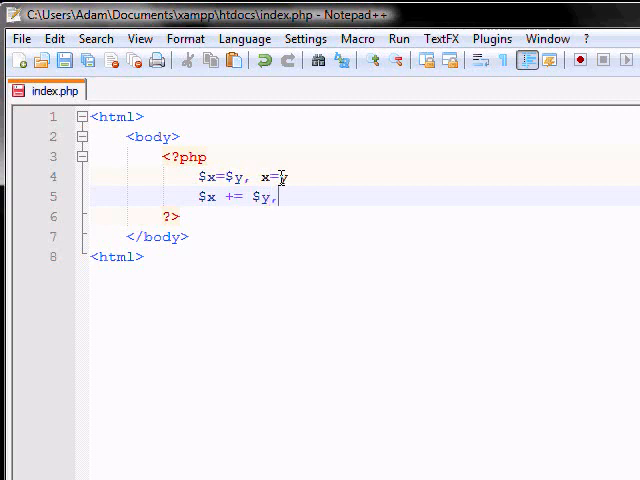
pyautogui.write('x=x')
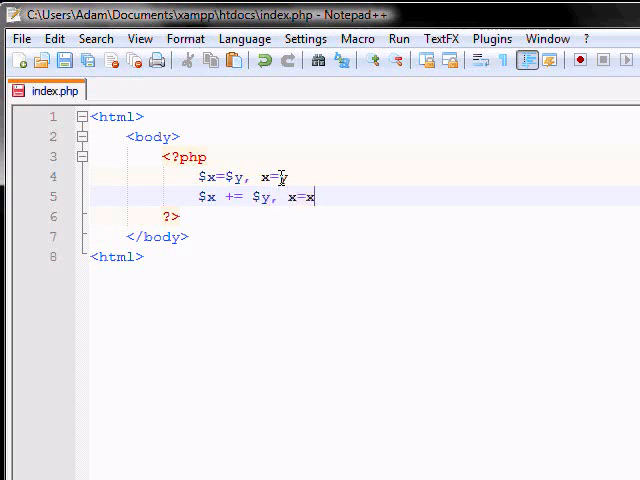
pyautogui.write('y')
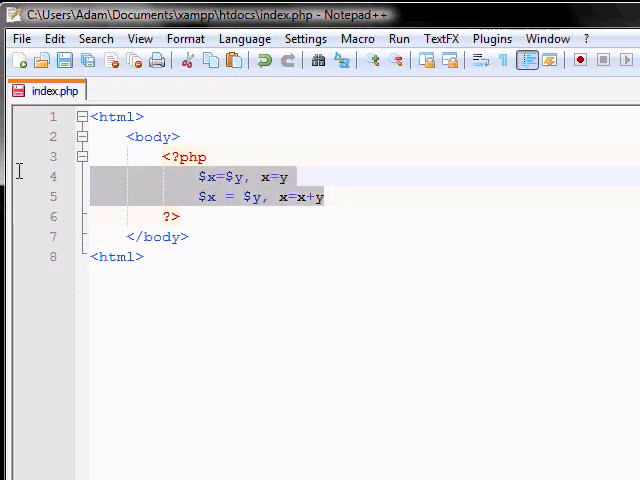
# Replace the assignment notes with '==' and the comparison 1==2
pyautogui.press('Delete')
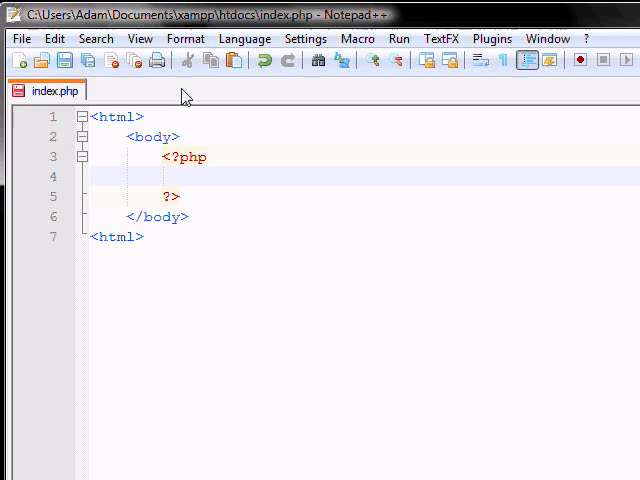
pyautogui.moveTo(200, 145)
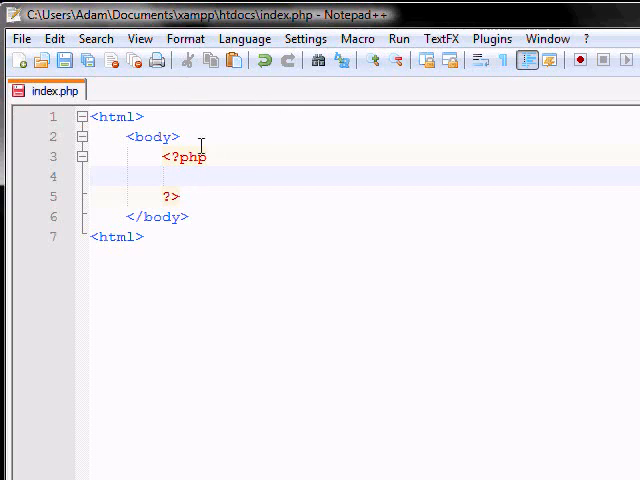
pyautogui.write('==')
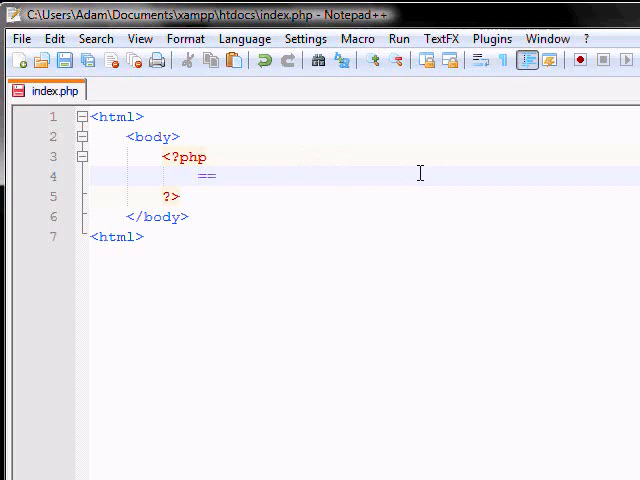
pyautogui.moveTo(301, 139)
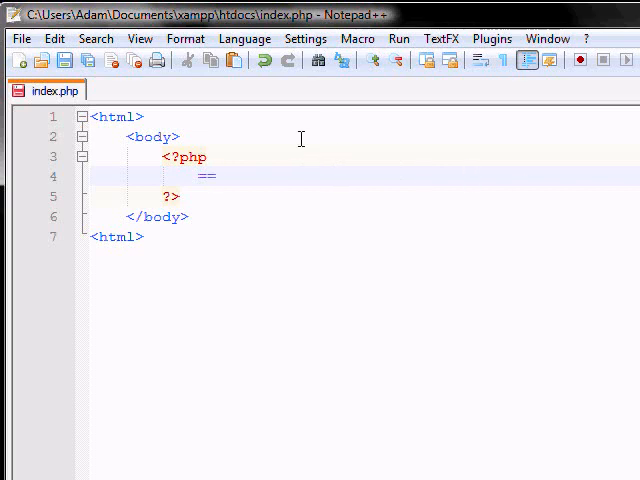
pyautogui.moveTo(492, 158)
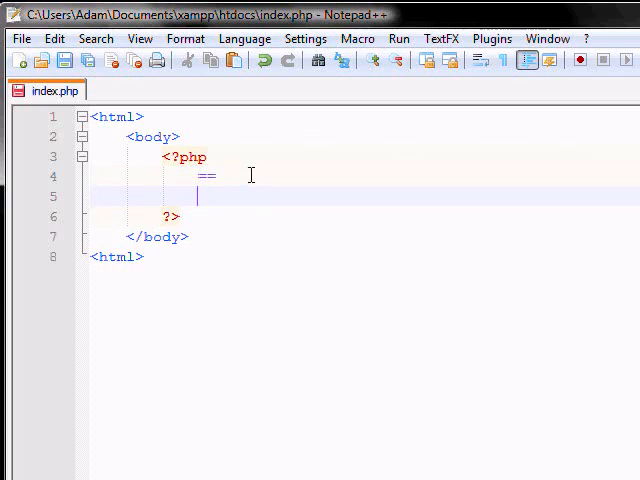
pyautogui.write('1')
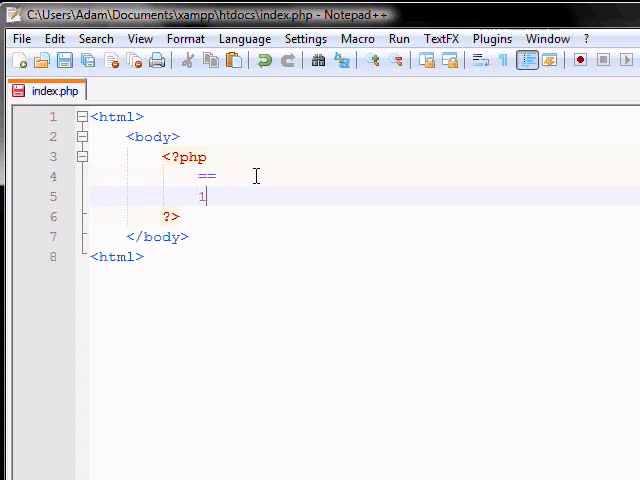
pyautogui.write('==2')
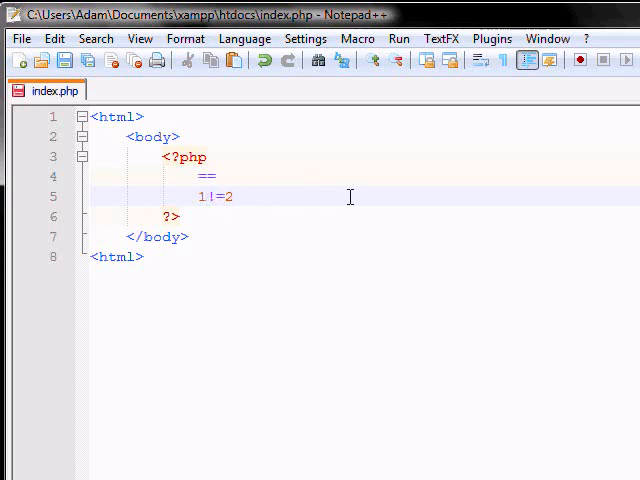
# Change the comparison operator through !=, >, < and finally to 1>=2
pyautogui.click(225, 197)
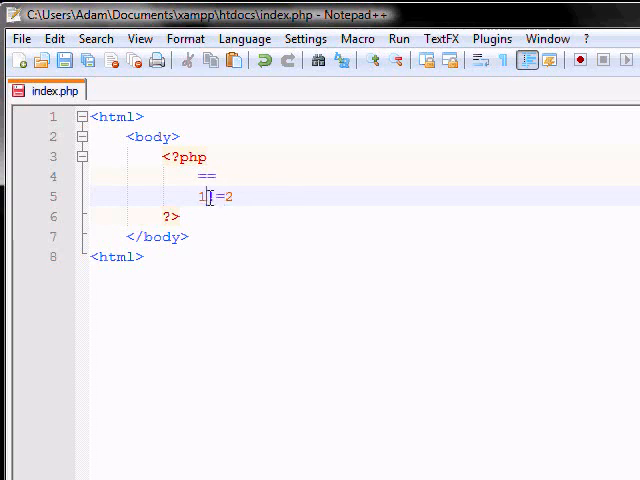
pyautogui.write('!')
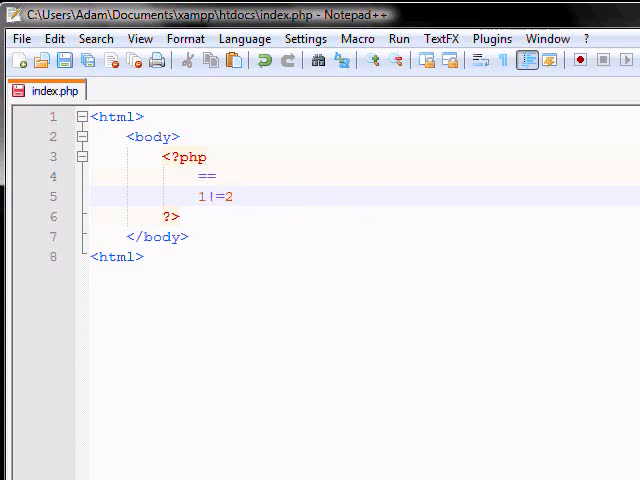
pyautogui.click(213, 197)
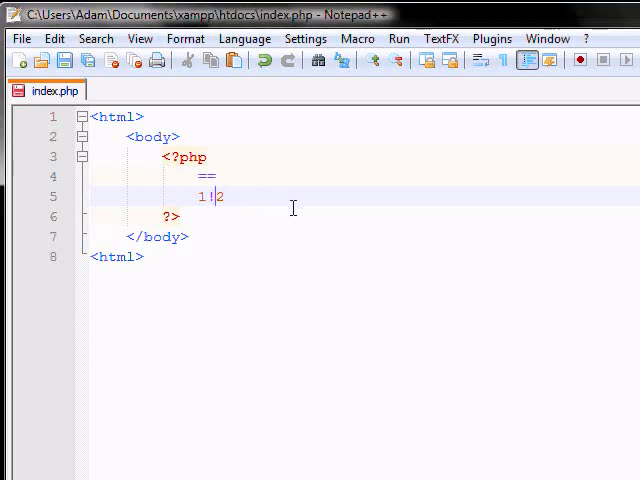
pyautogui.write('>')
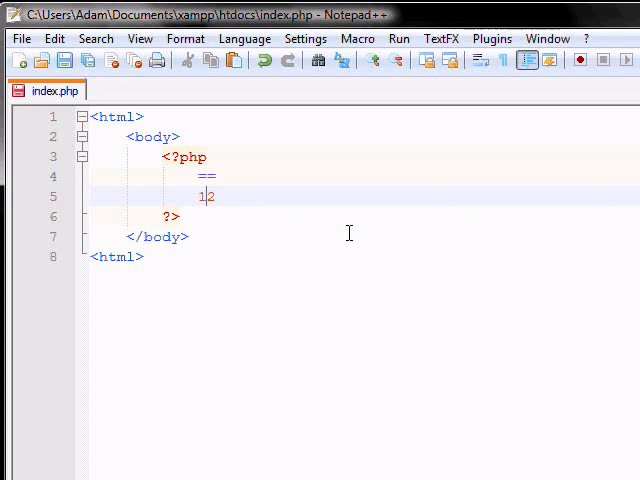
pyautogui.write('<')
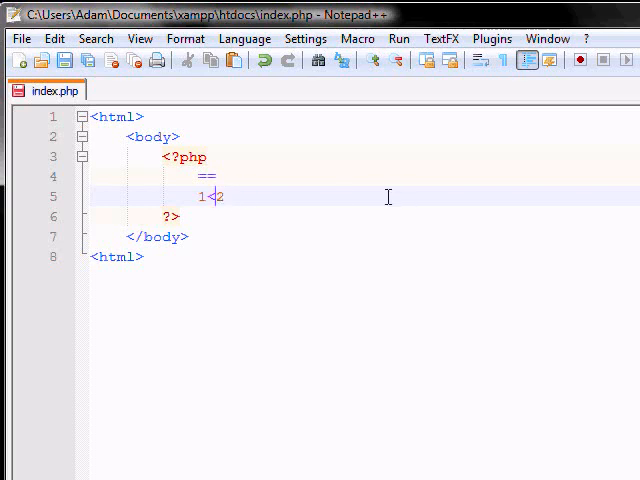
pyautogui.write('=')
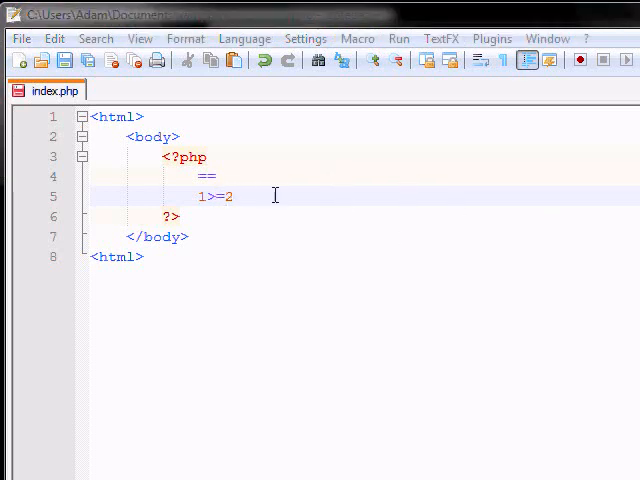
# Delete the comparison notes, then type and clear a temporary '&& = and' note
pyautogui.moveTo(200, 176); pyautogui.dragTo(235, 196)
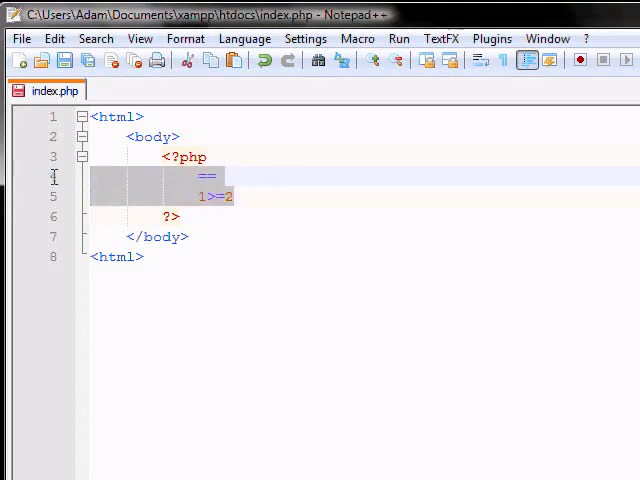
pyautogui.press('Delete')
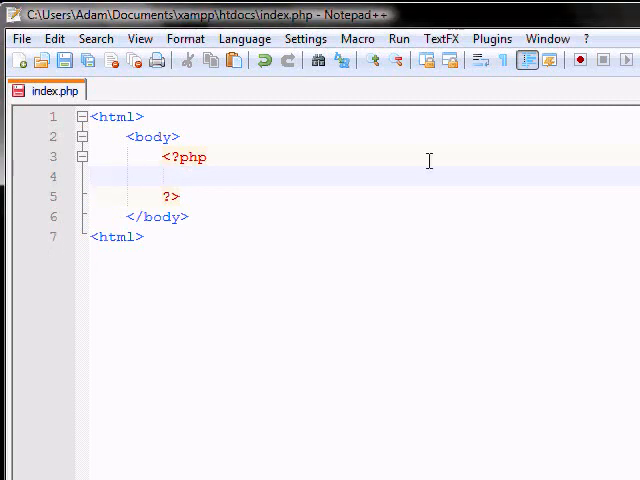
pyautogui.click(200, 177)
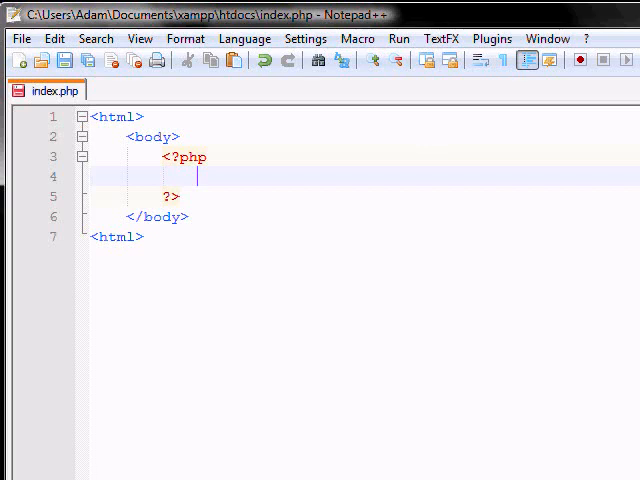
pyautogui.moveTo(225, 200)
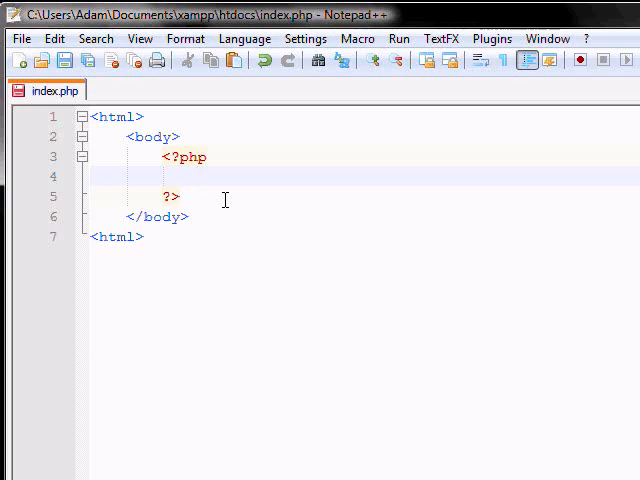
pyautogui.write('&&')
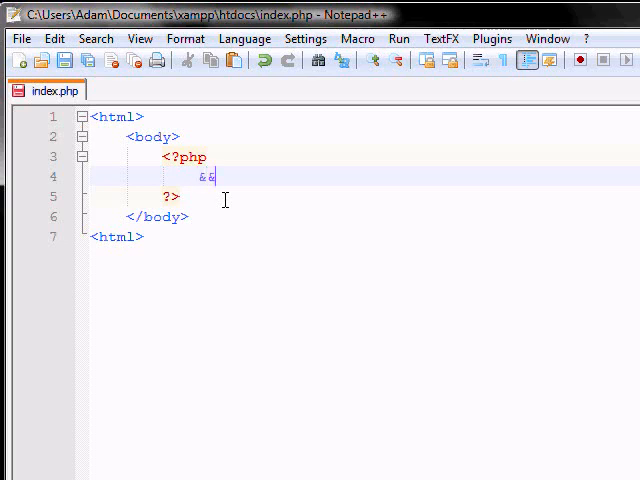
pyautogui.write('=')
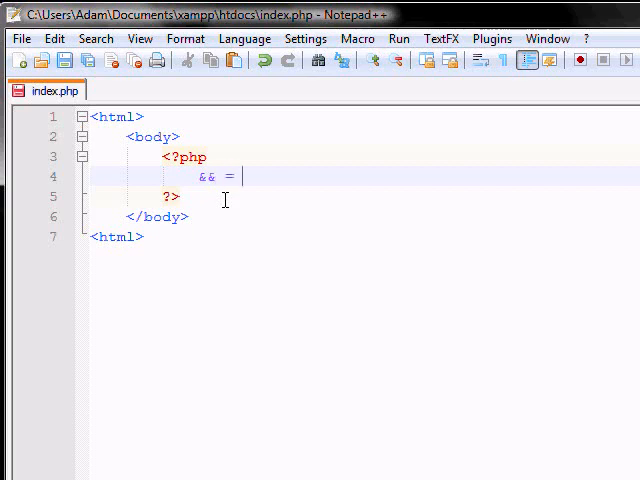
pyautogui.write('and')
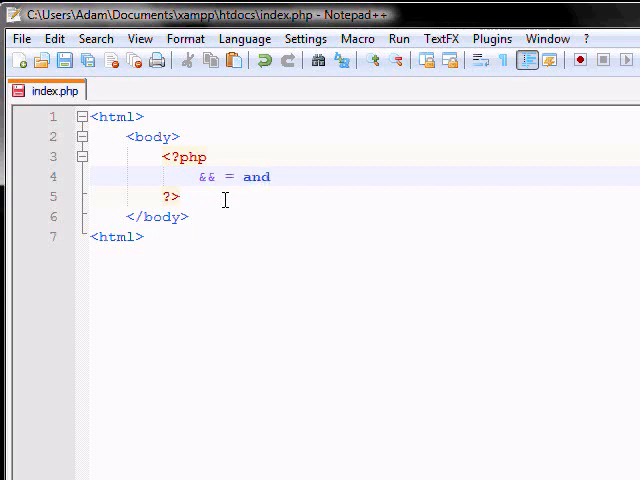
pyautogui.press('Delete')
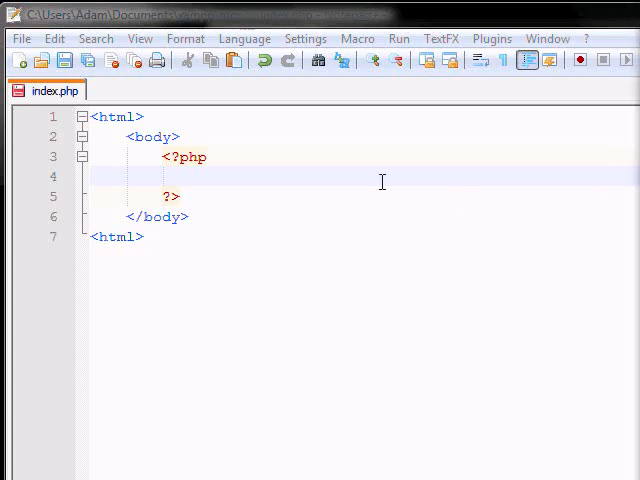
# Type the variable values y=5,x =3 inside the PHP block
pyautogui.click(200, 177)
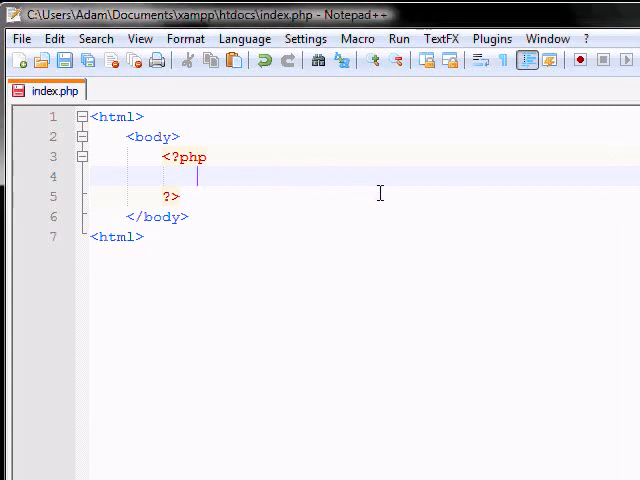
pyautogui.write('y')
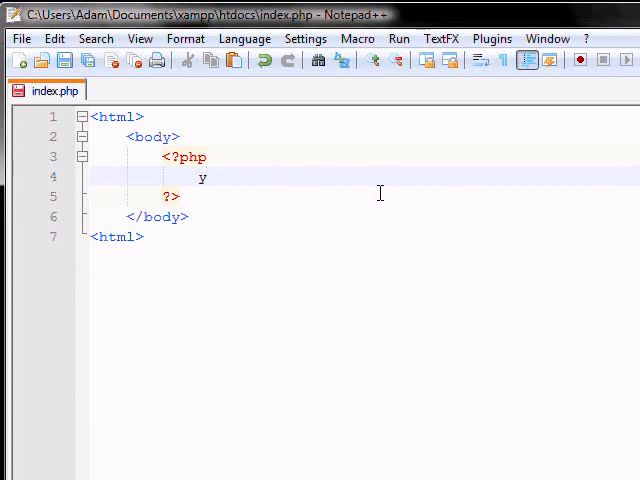
pyautogui.write('=5,')
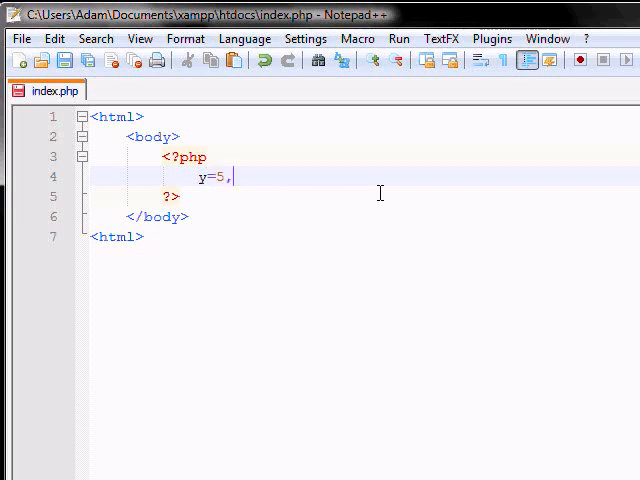
pyautogui.write('x')
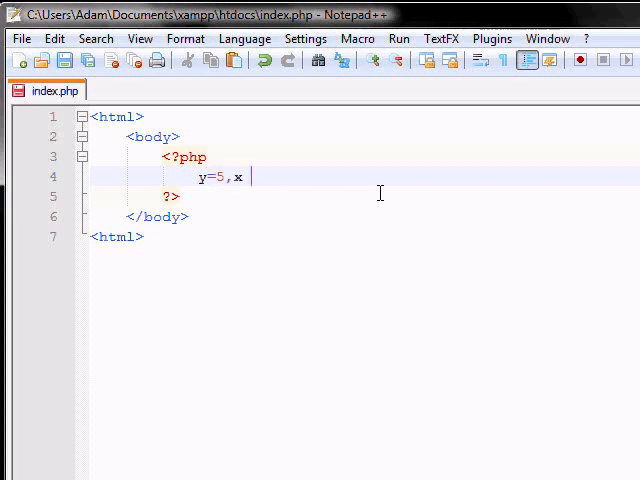
pyautogui.write('=3')
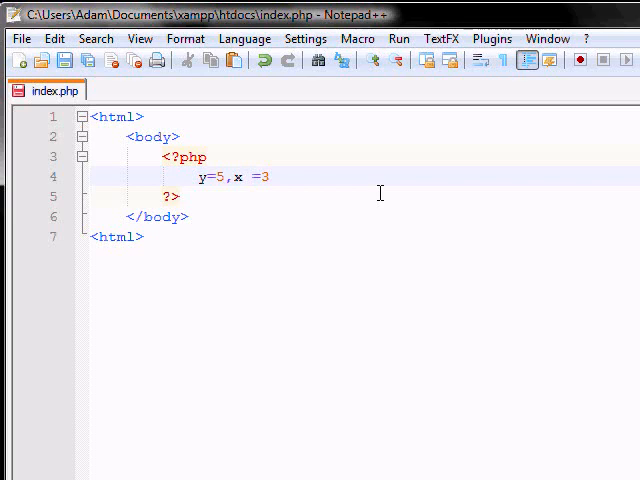
# Add the logical AND expression (x < 10 && y > 1) beneath the variables
pyautogui.write('()')
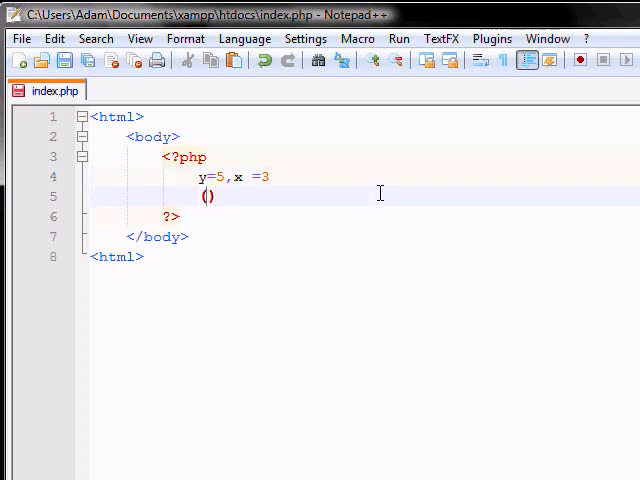
pyautogui.write('x <')
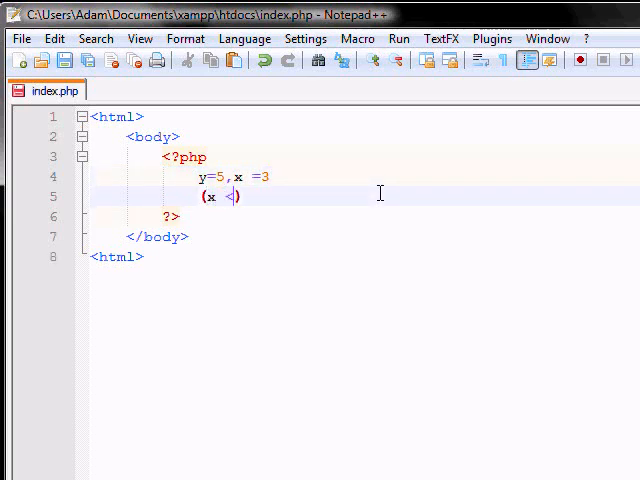
pyautogui.write('10')
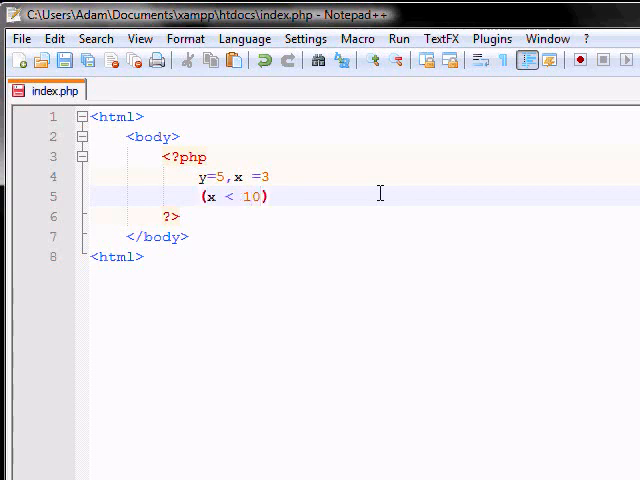
pyautogui.write('&&')
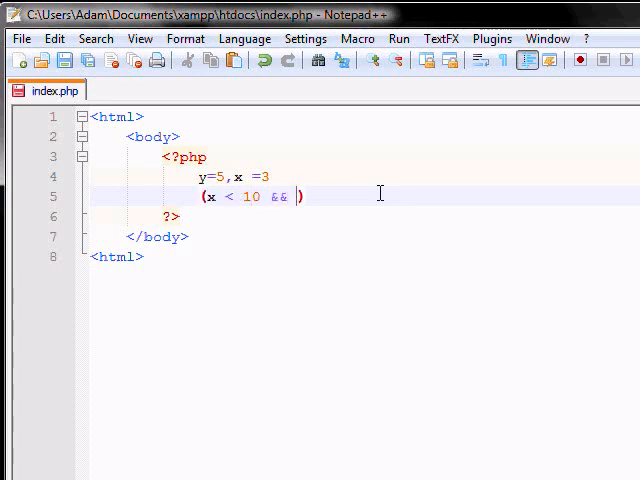
pyautogui.write('y')
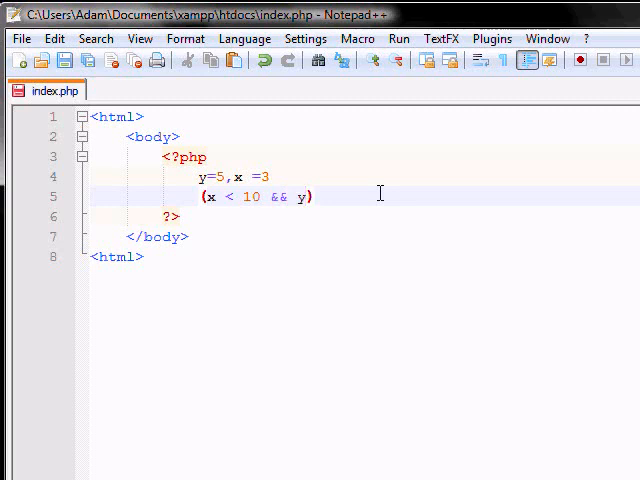
pyautogui.write('>1')
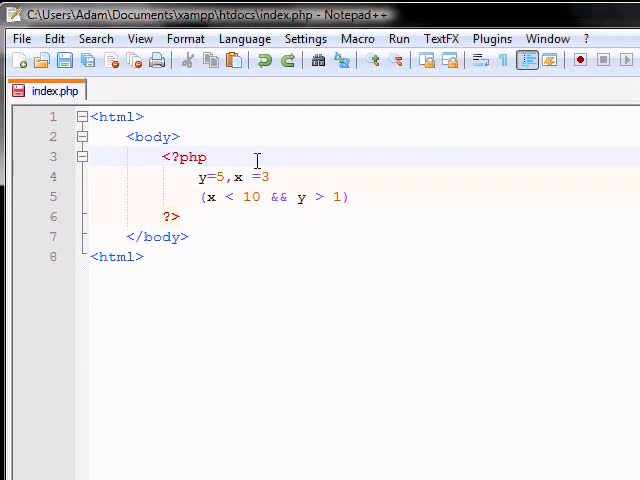
# Add a '|| = or' note line and change the expression to (x == 10 || y == 1)
pyautogui.press('Return')
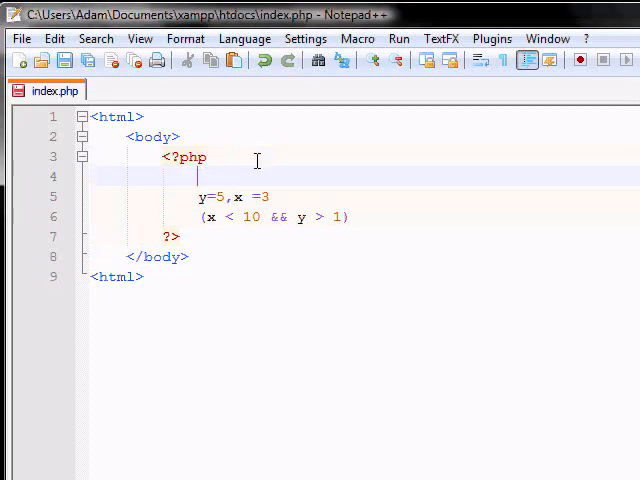
pyautogui.write('||')
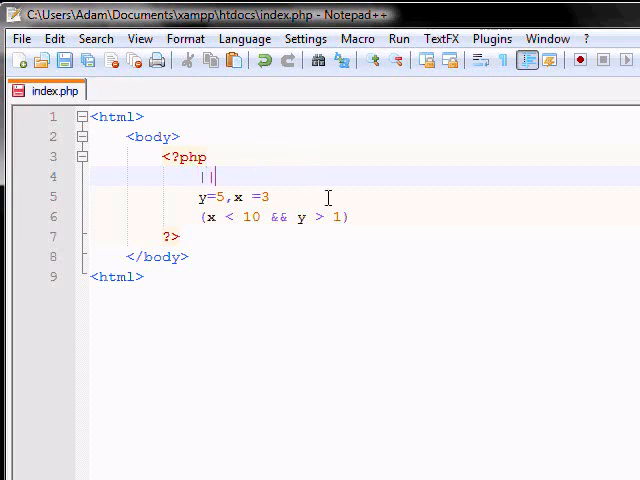
pyautogui.write('= or')
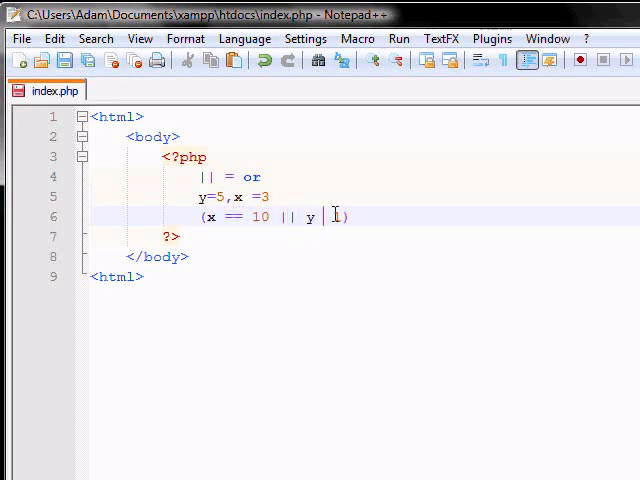
pyautogui.write('== 1')
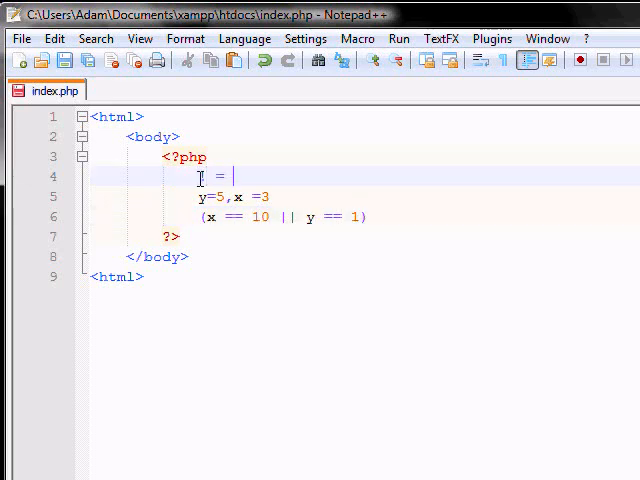
# Complete the note as '! = does not equal' and replace the OR expression with (!(x==y))
pyautogui.write('does not e')
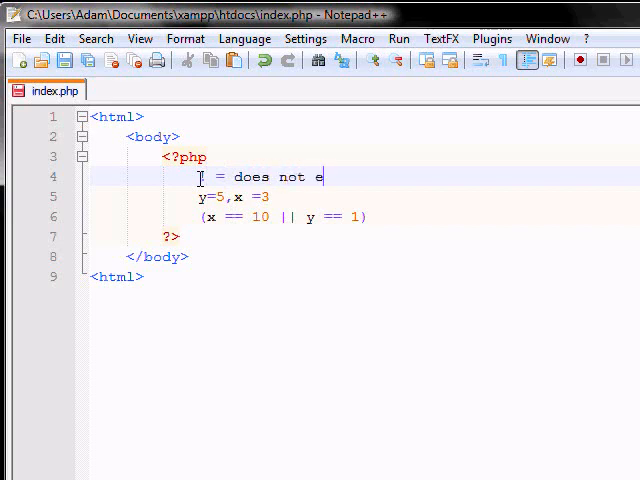
pyautogui.write('qual')
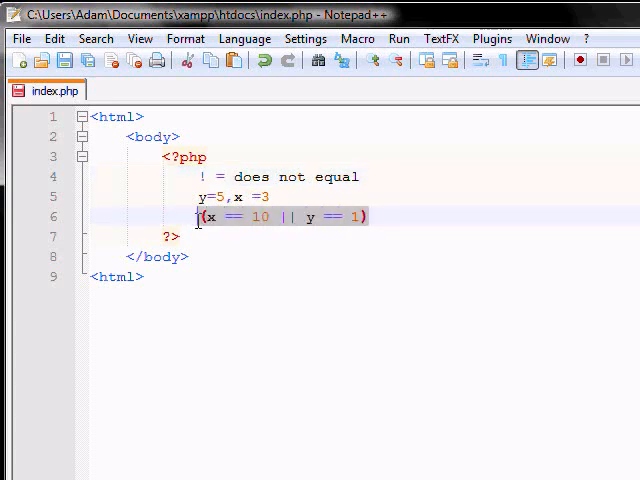
pyautogui.press('Delete')
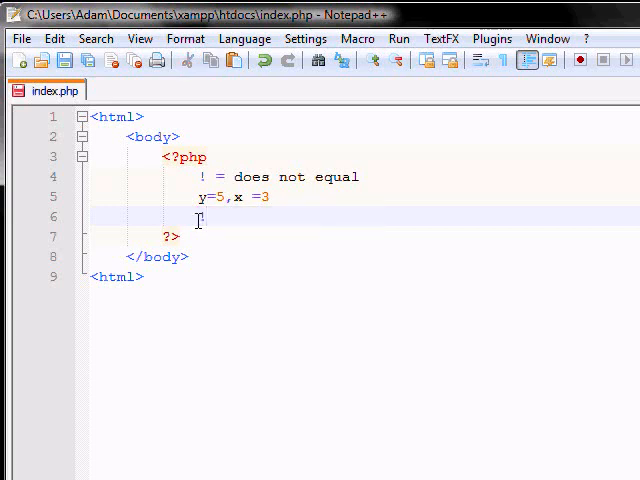
pyautogui.write('!')
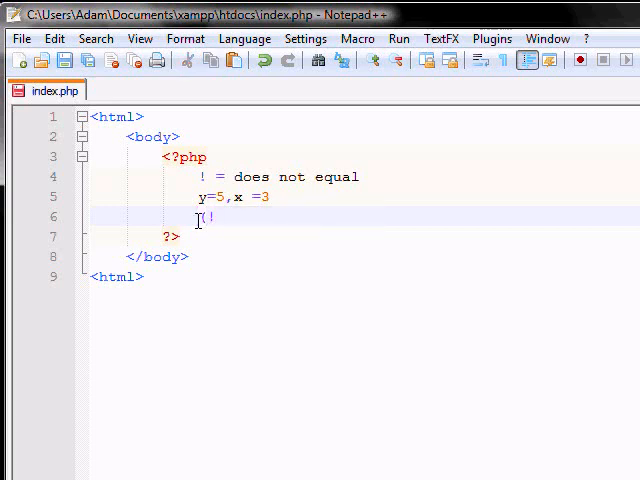
pyautogui.write('(x')
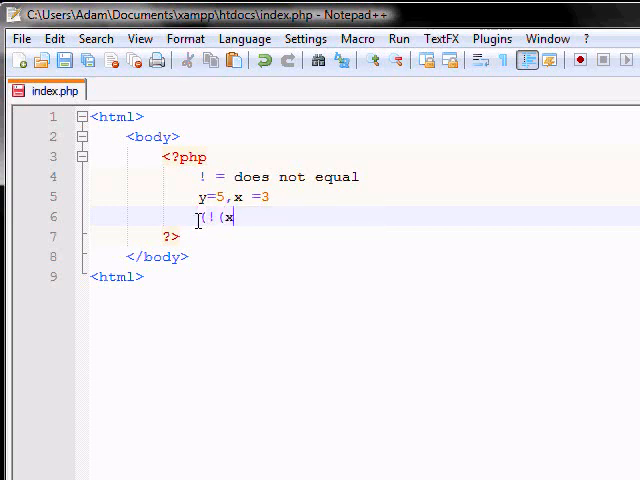
pyautogui.write('==y))')
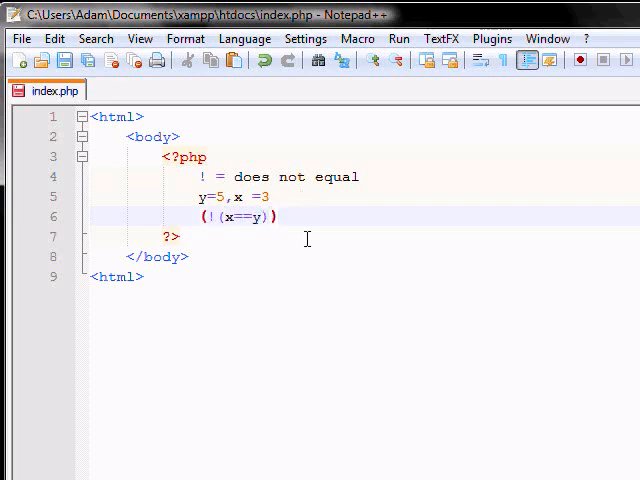
pyautogui.click(232, 217)
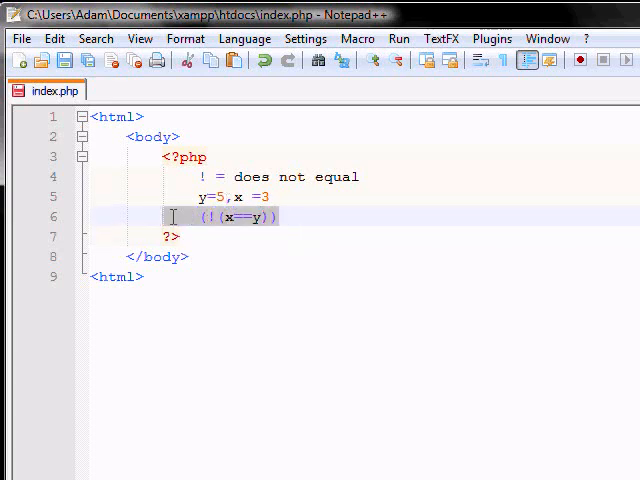
pyautogui.click(275, 220)
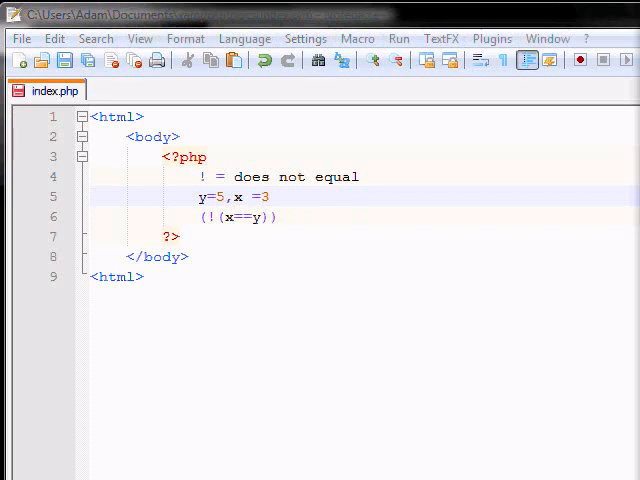
pyautogui.moveTo(135, 45)
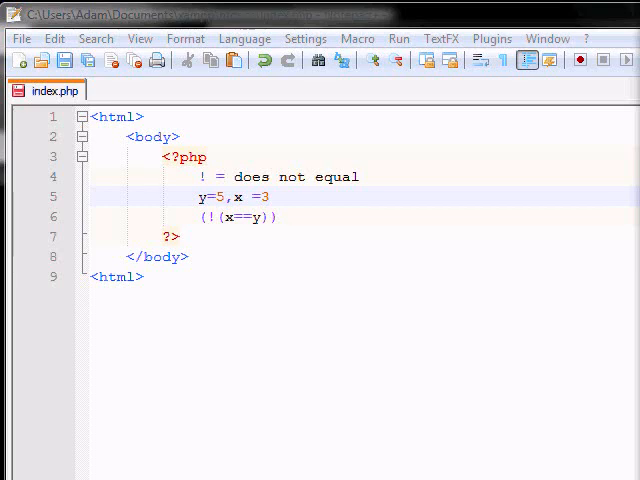
pyautogui.moveTo(540, 150)
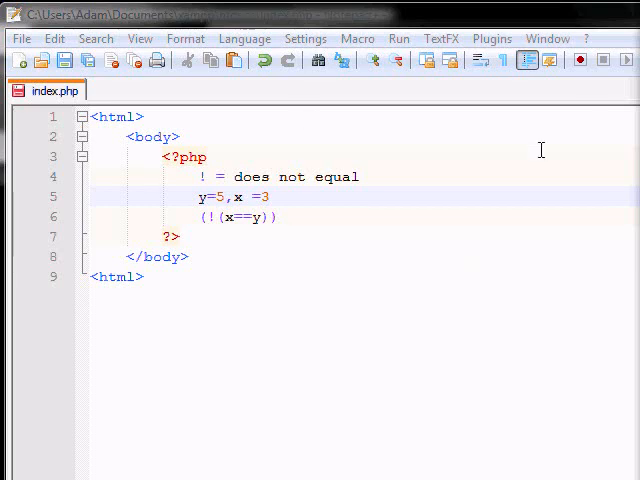